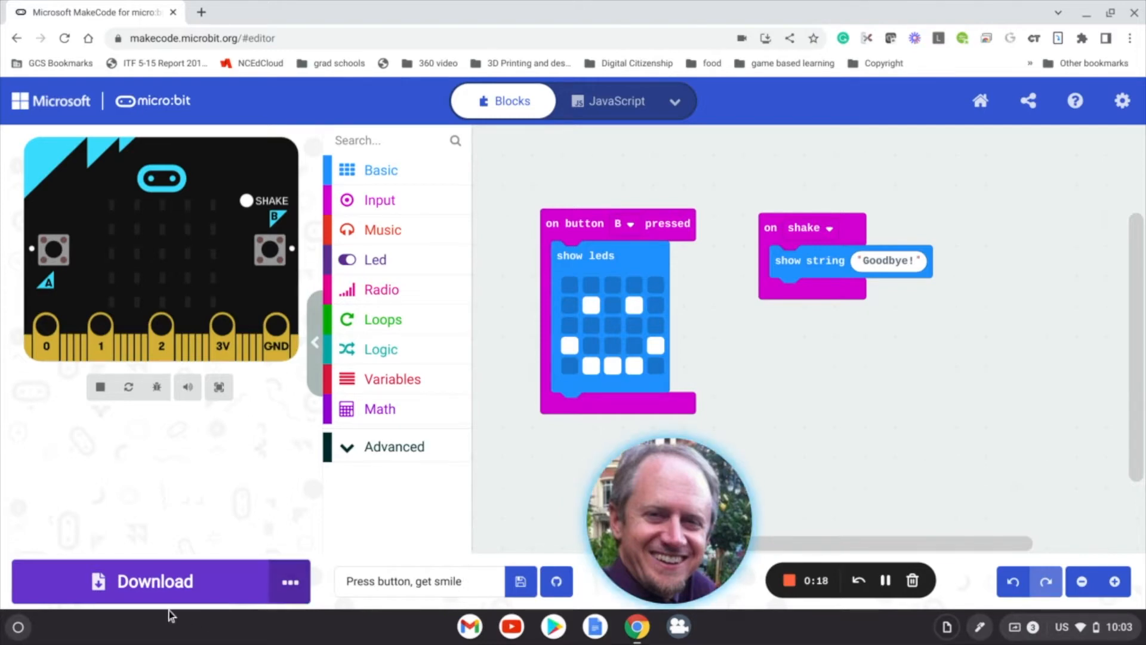
mouse_move(169, 576)
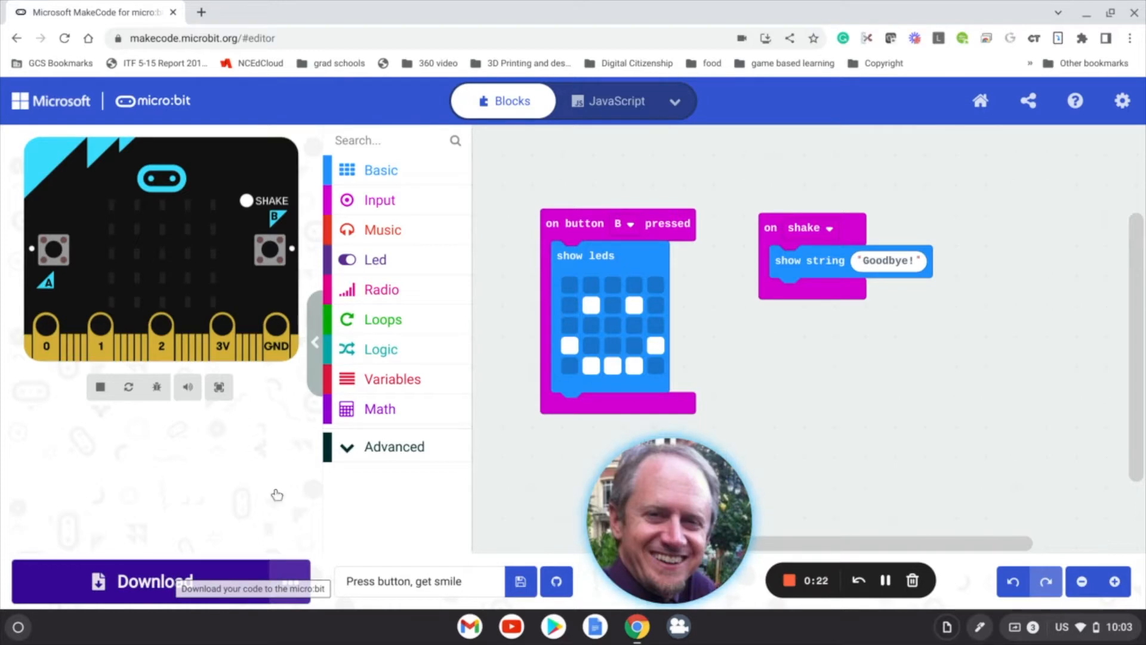
mouse_move(279, 479)
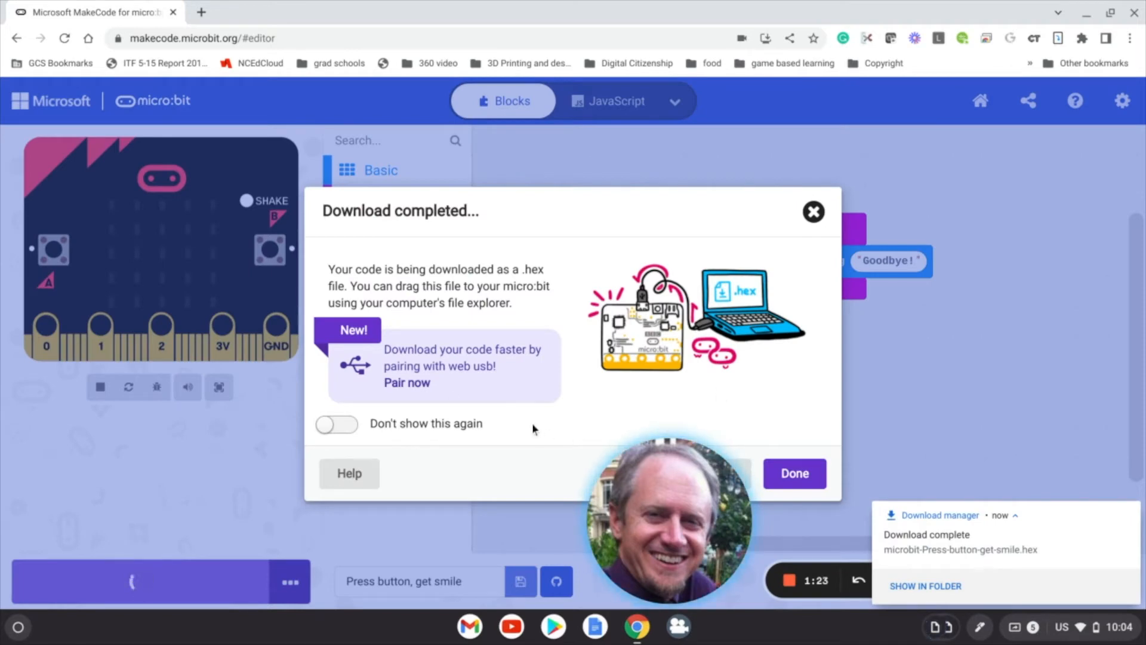
mouse_move(529, 314)
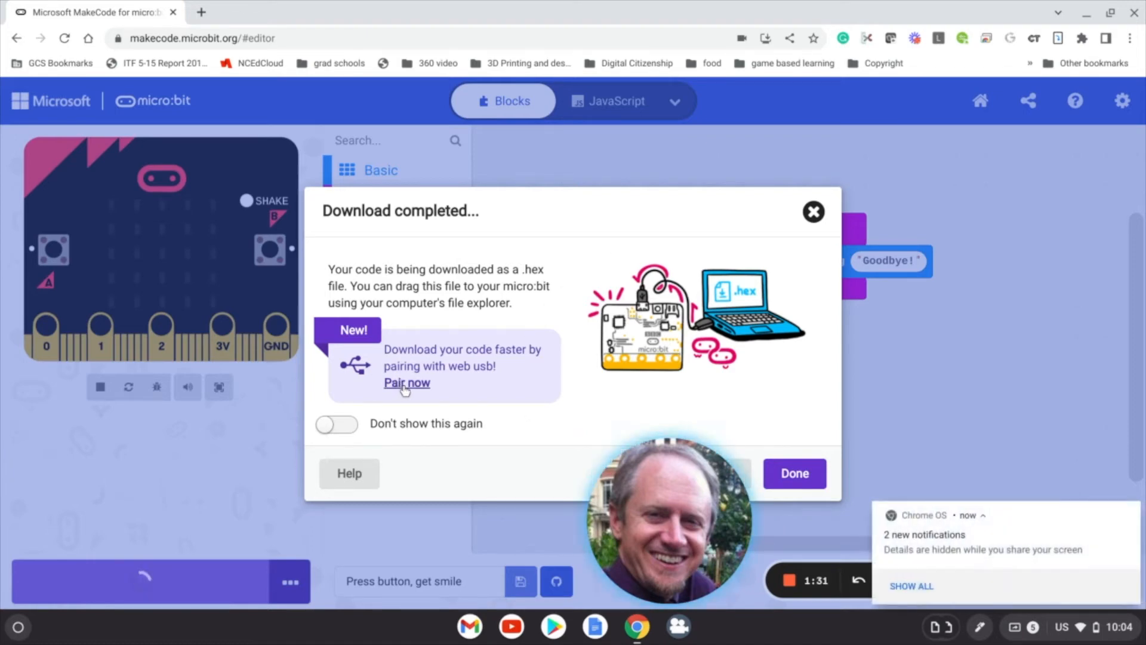
Pair now and advance past the USB cable reminder to the browser's micro:bit device chooser.
click(406, 382)
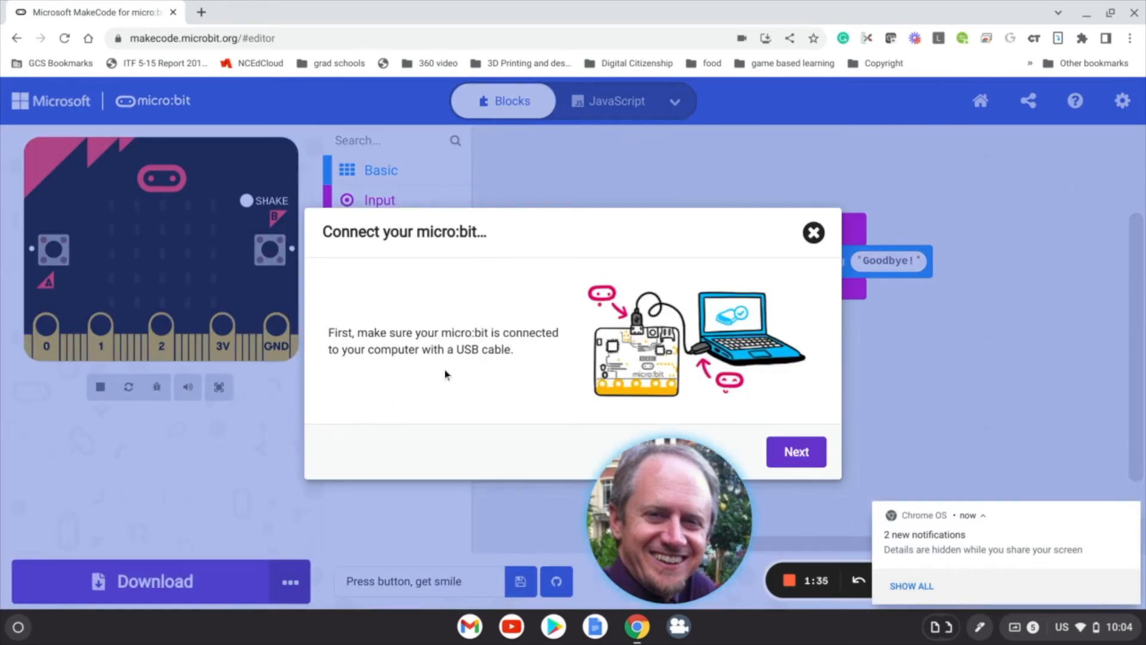
click(814, 232)
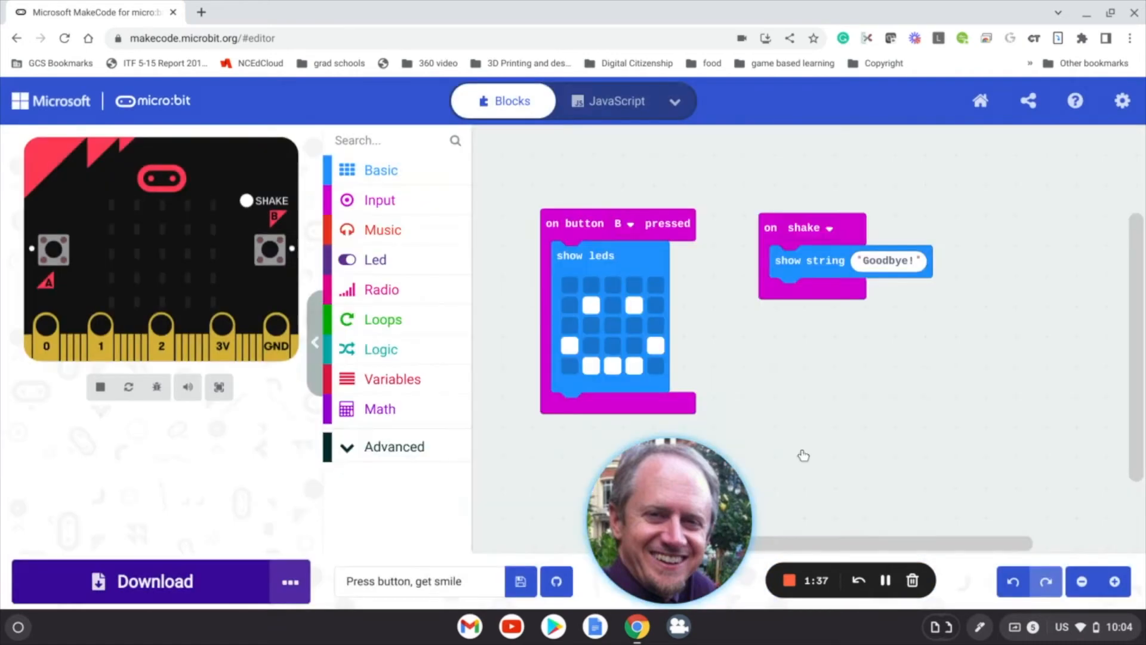
click(149, 581)
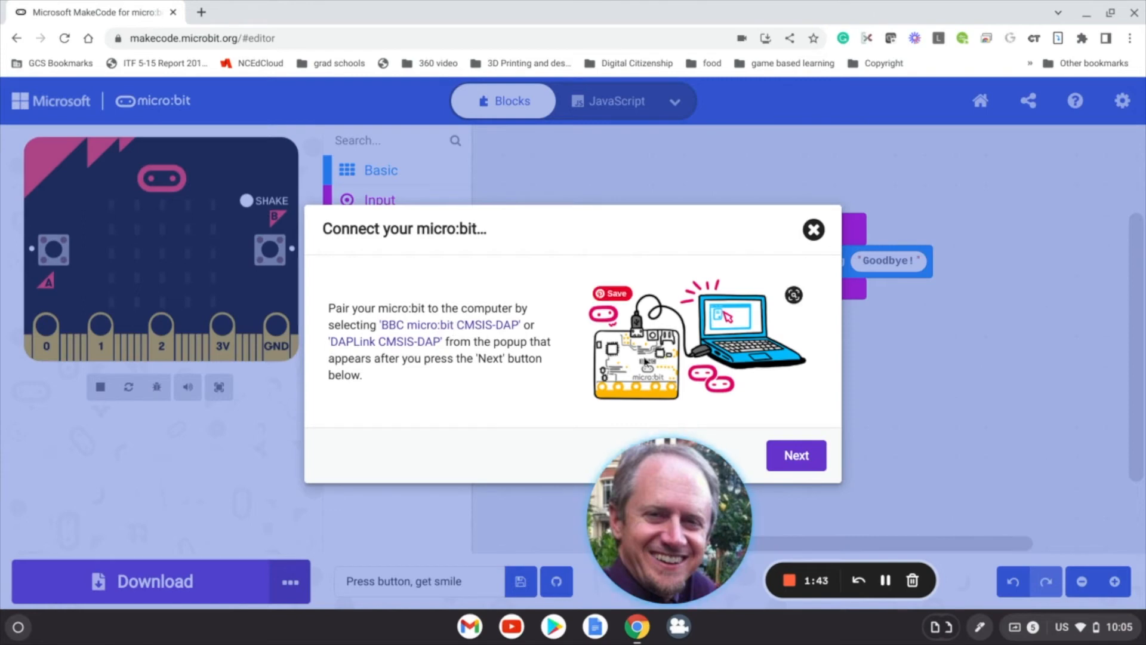
click(796, 455)
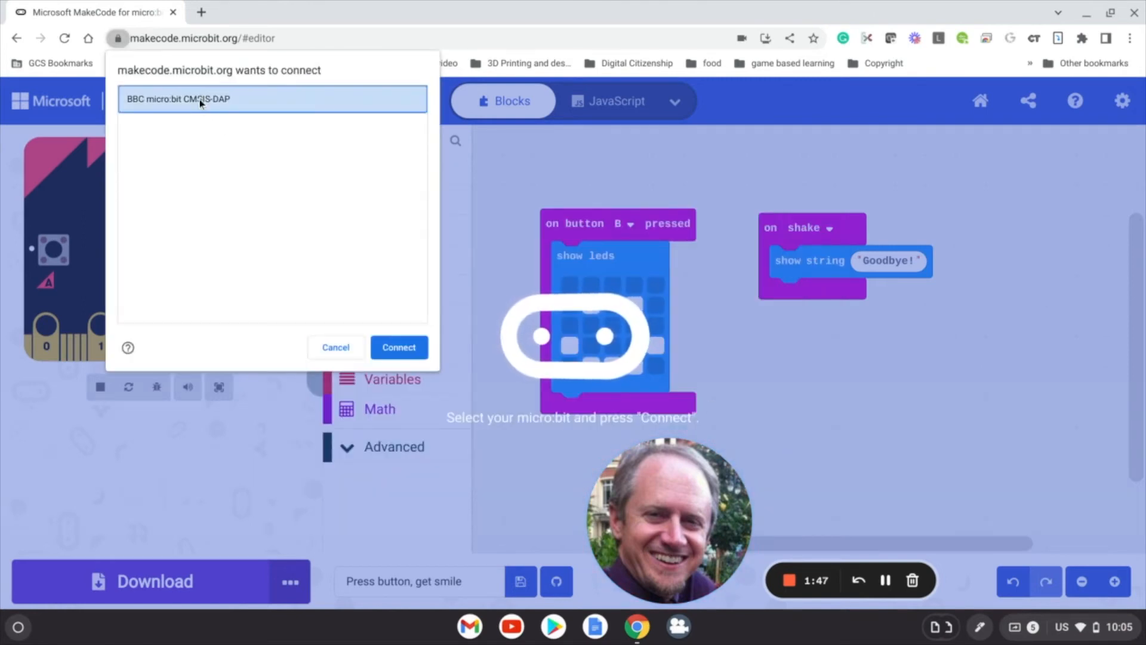
Connect to BBC micro:bit CMSIS-DAP and dismiss the Connected to micro:bit confirmation.
click(399, 347)
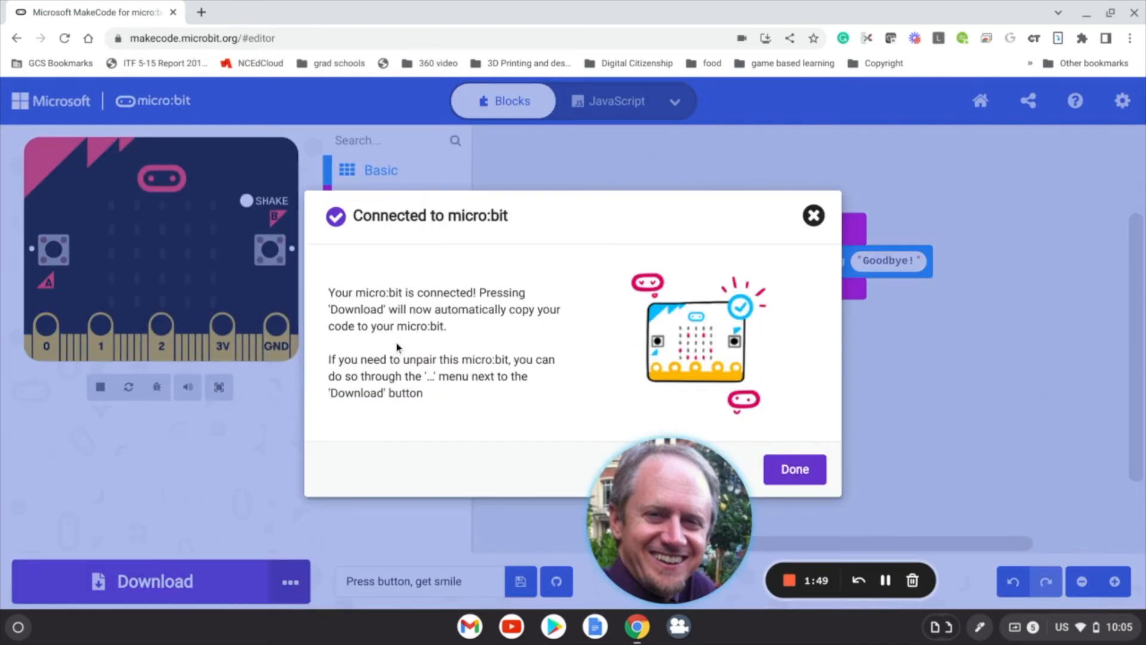
mouse_move(704, 415)
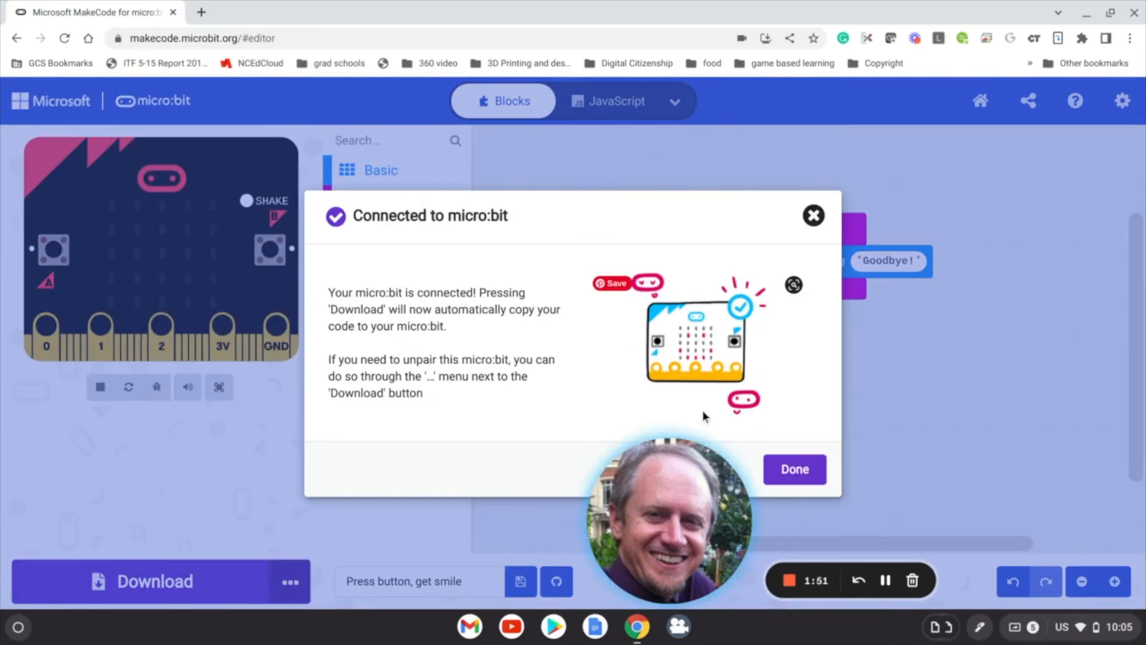
click(795, 469)
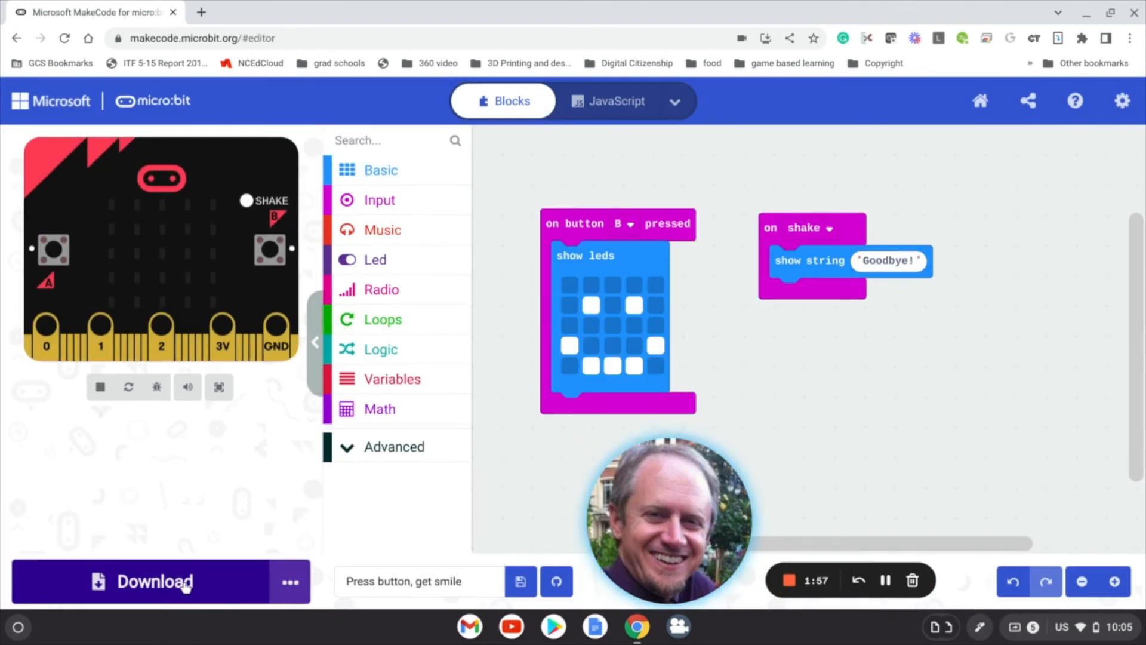
Download the smiley-on-button-B program straight to the paired micro:bit.
click(156, 581)
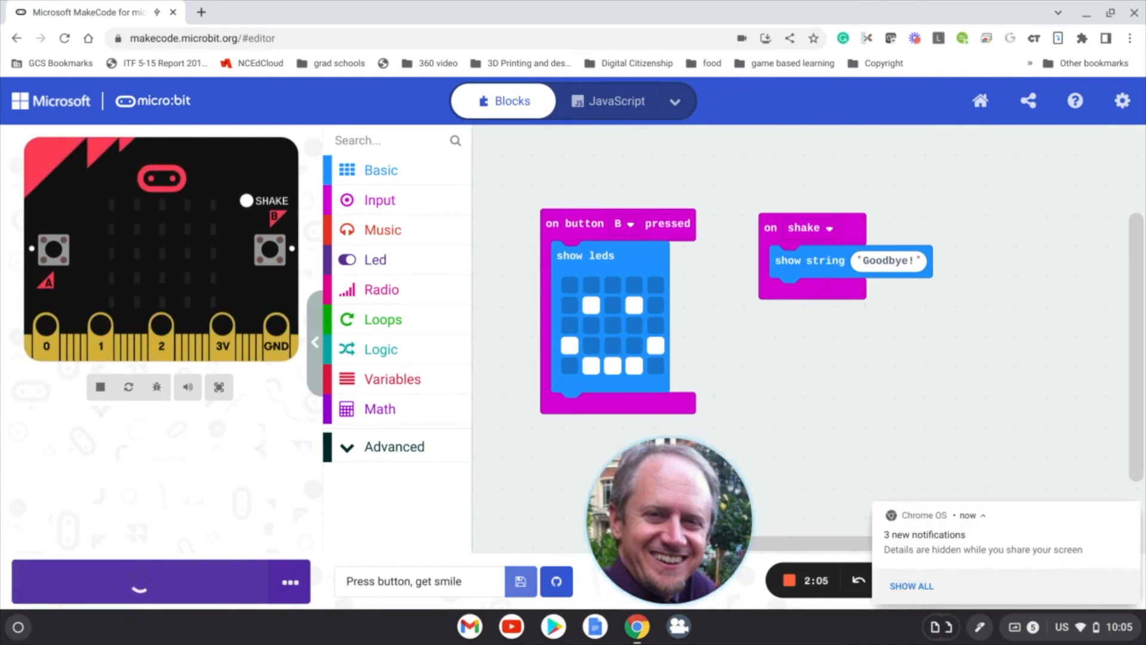
click(136, 586)
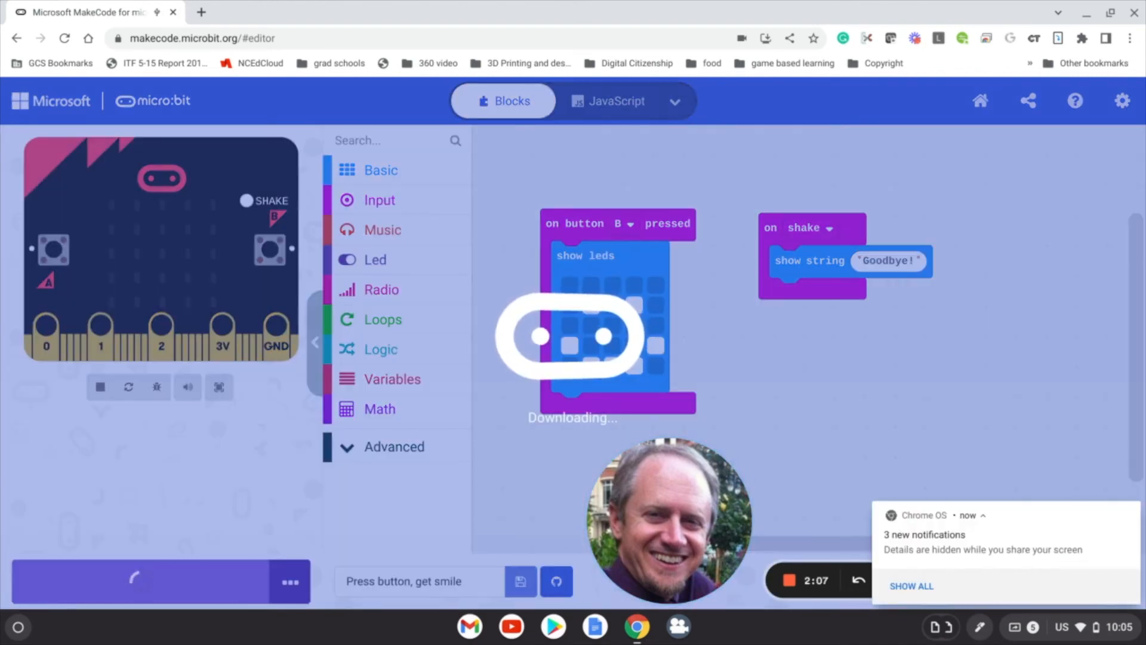